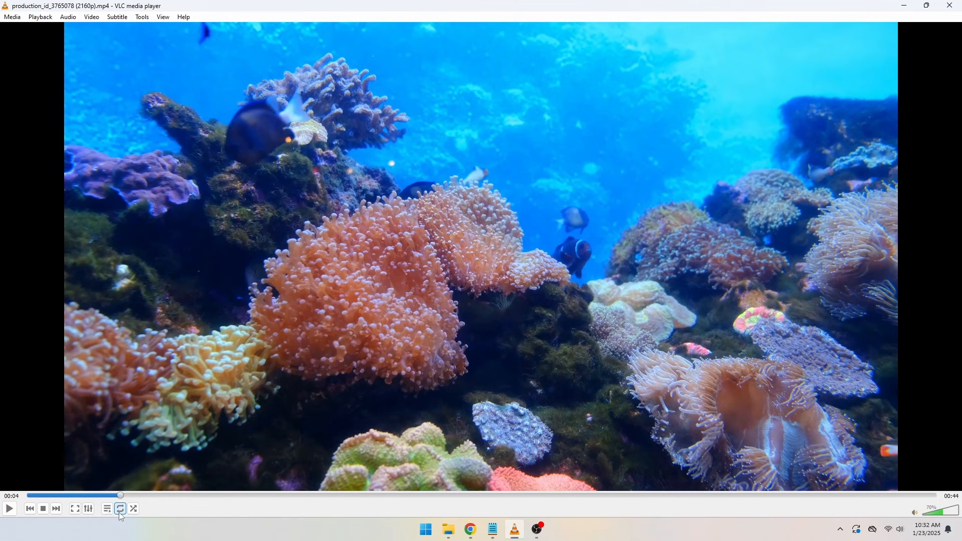
Show VLC's Advanced Controls row while the reef video plays.
click(120, 509)
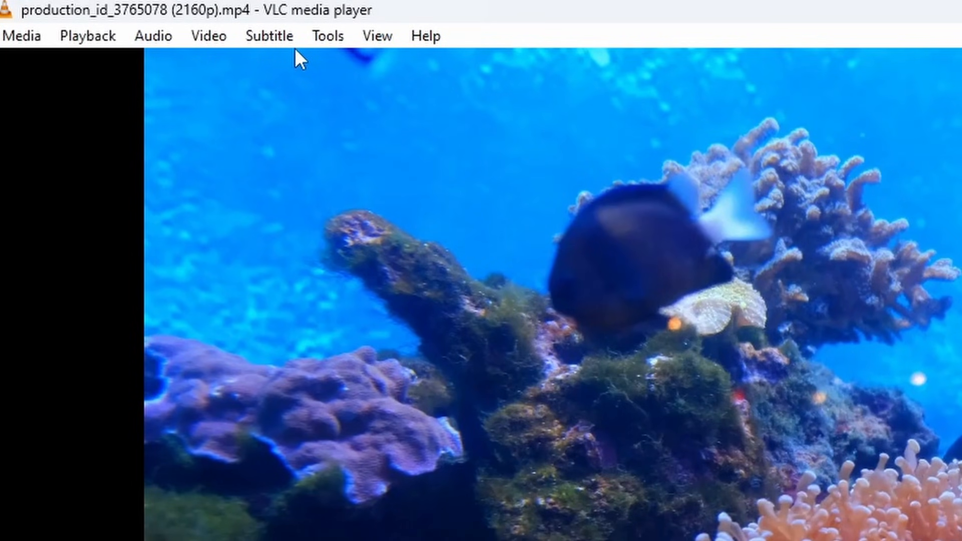
click(377, 36)
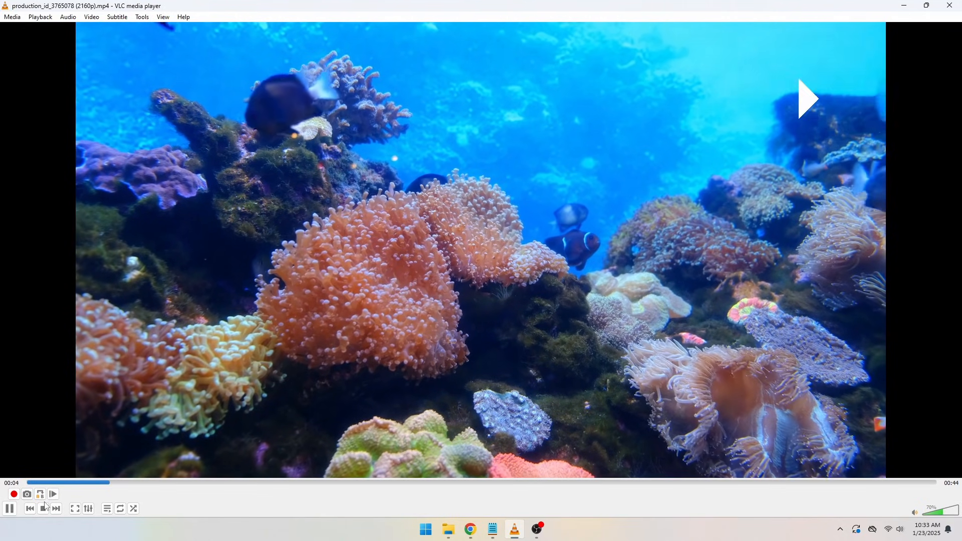
Set an A-B repeat loop near the start of the reef clip, then switch it off.
click(40, 493)
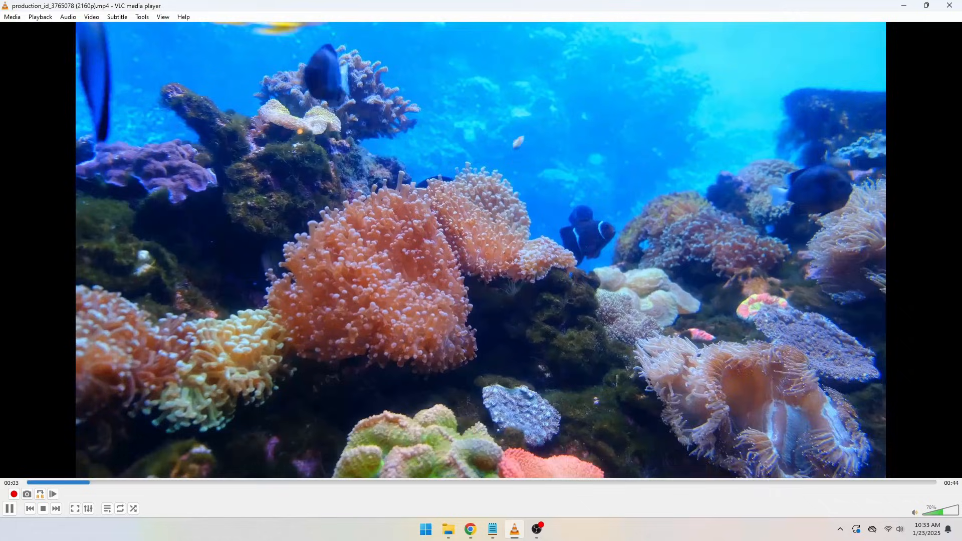
click(40, 494)
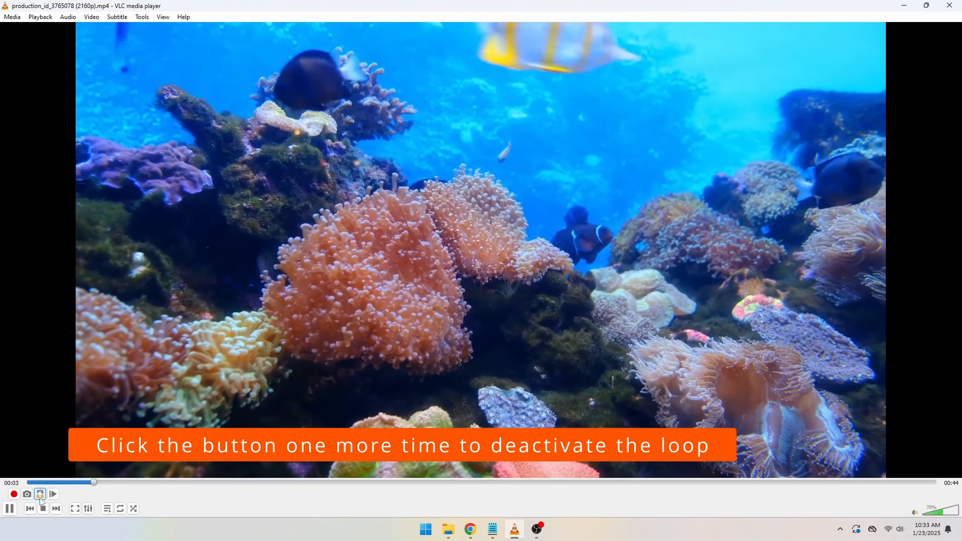